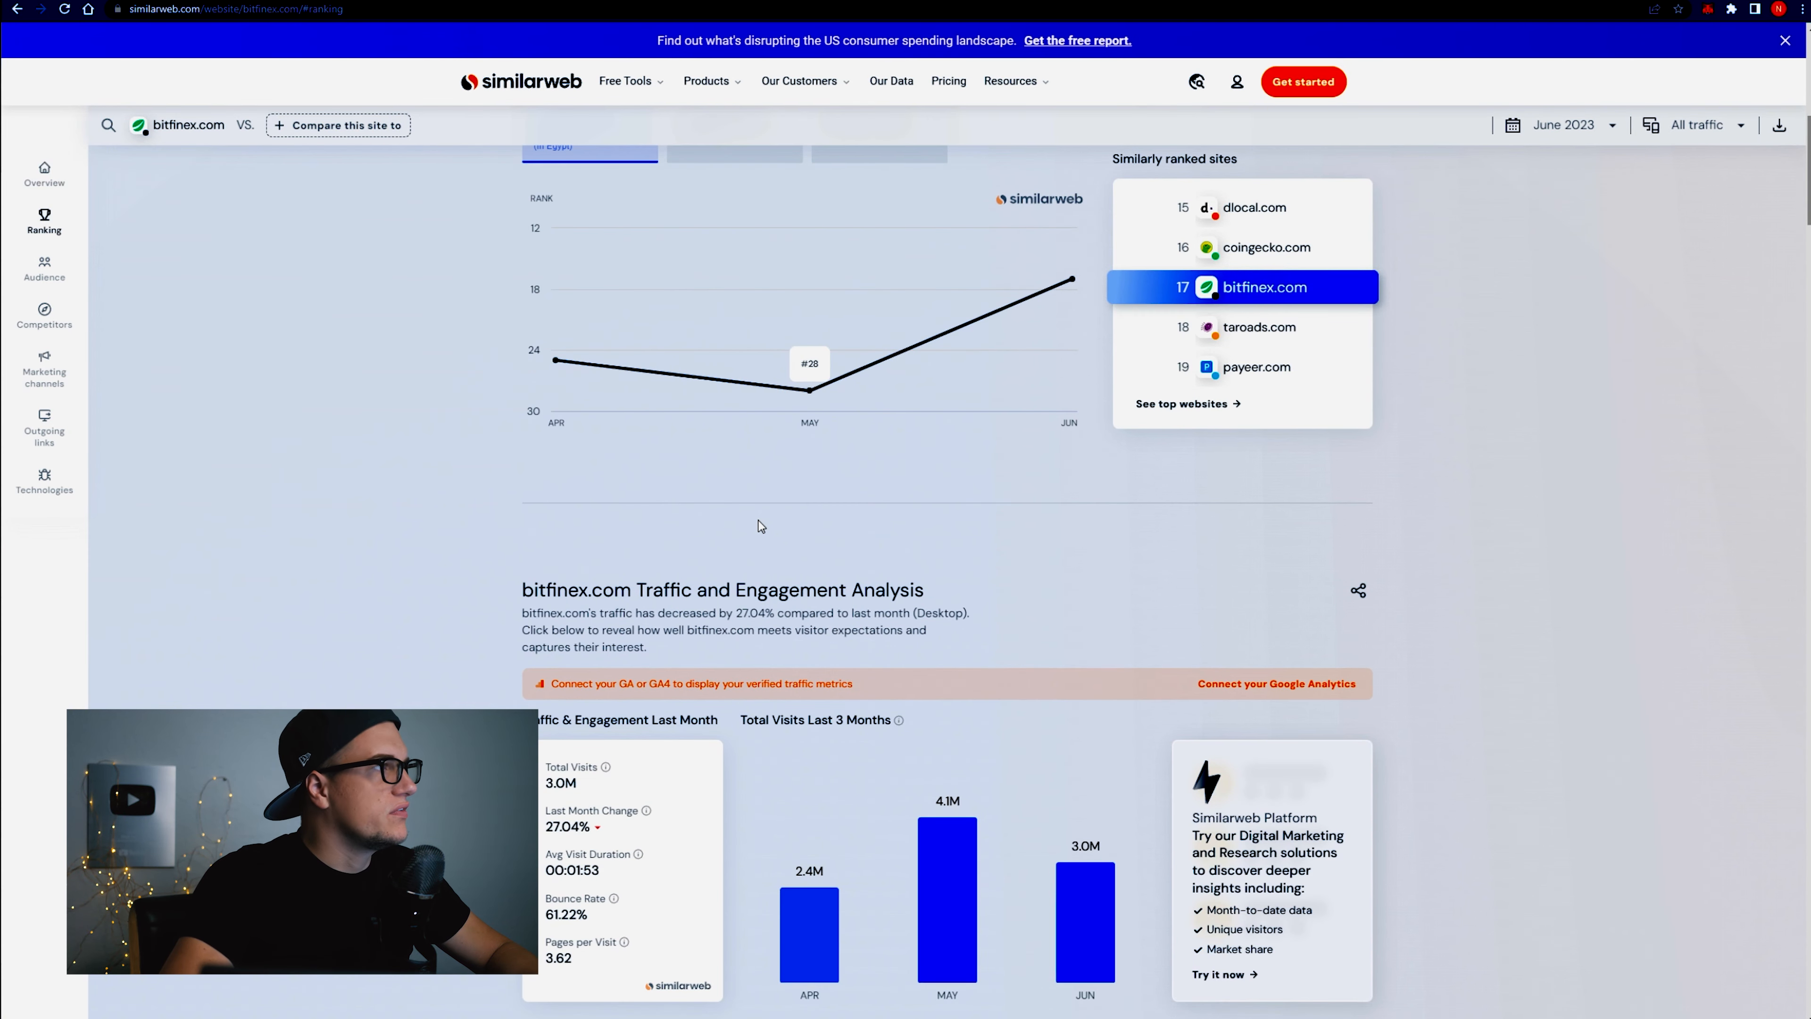
{"action": "scroll", "scroll_direction": "down", "scroll_amount": 3}
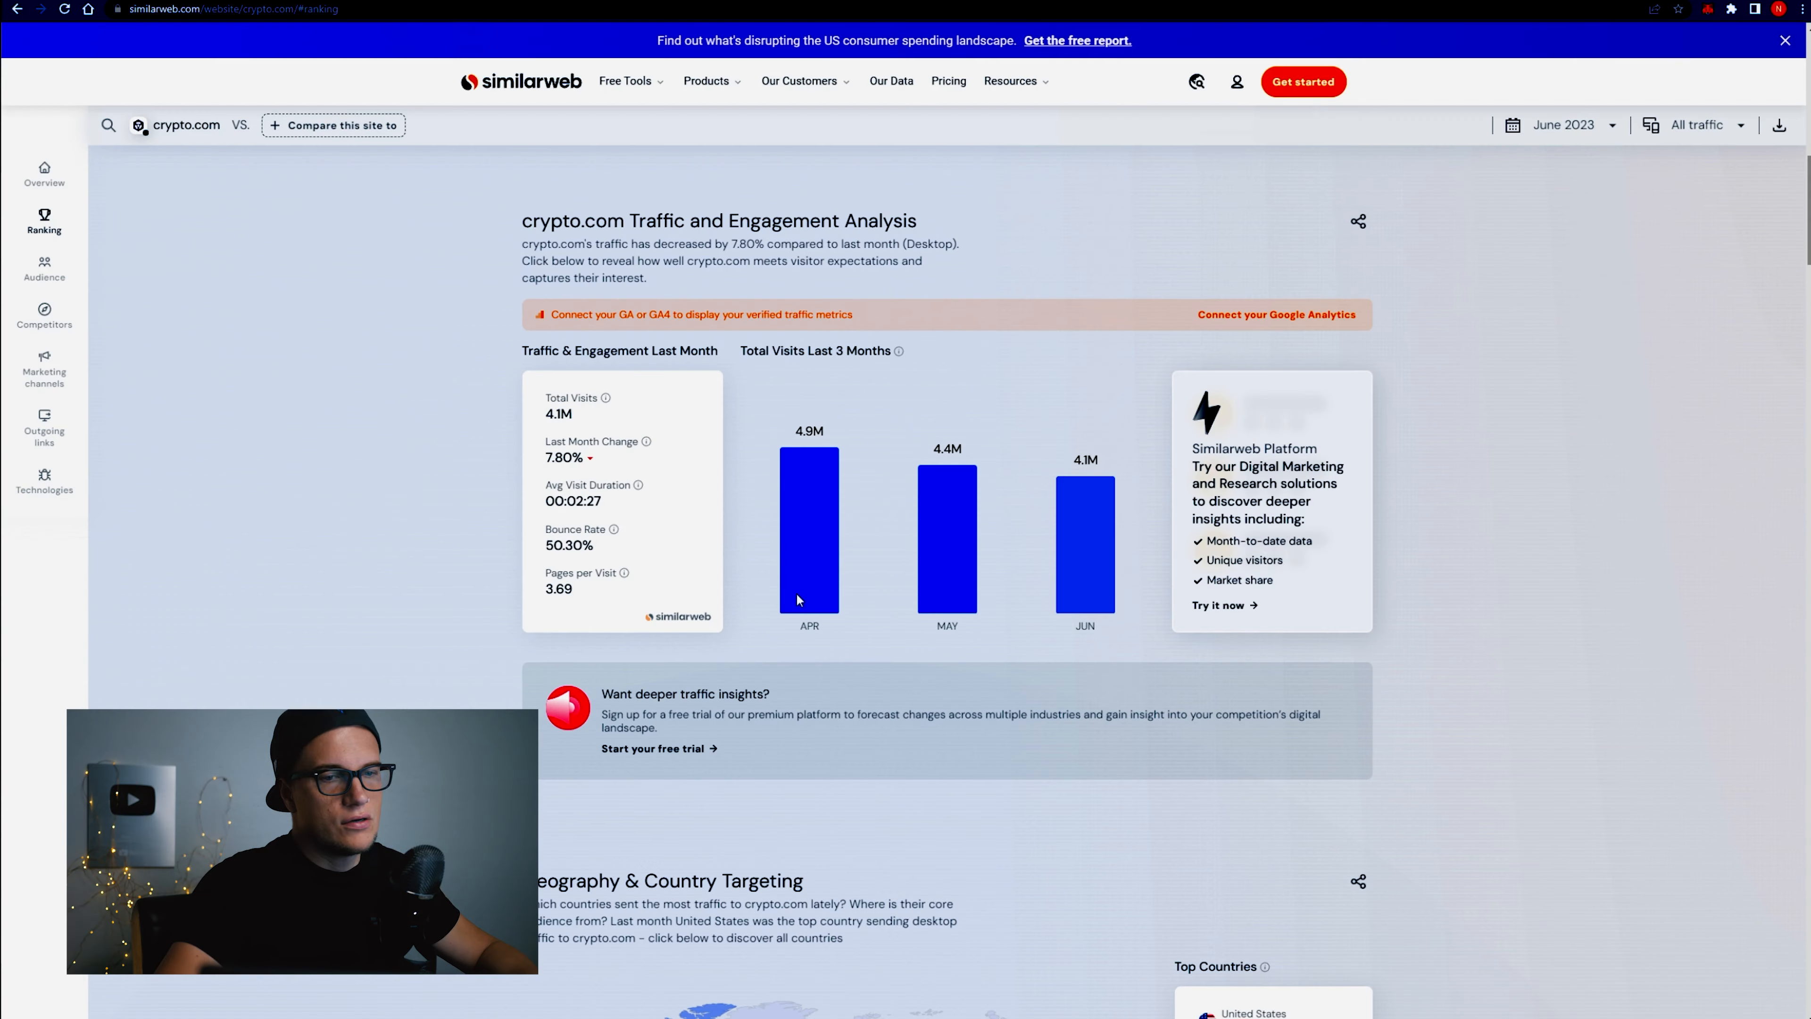
{"action": "mouse_move", "coordinate": [716, 572]}
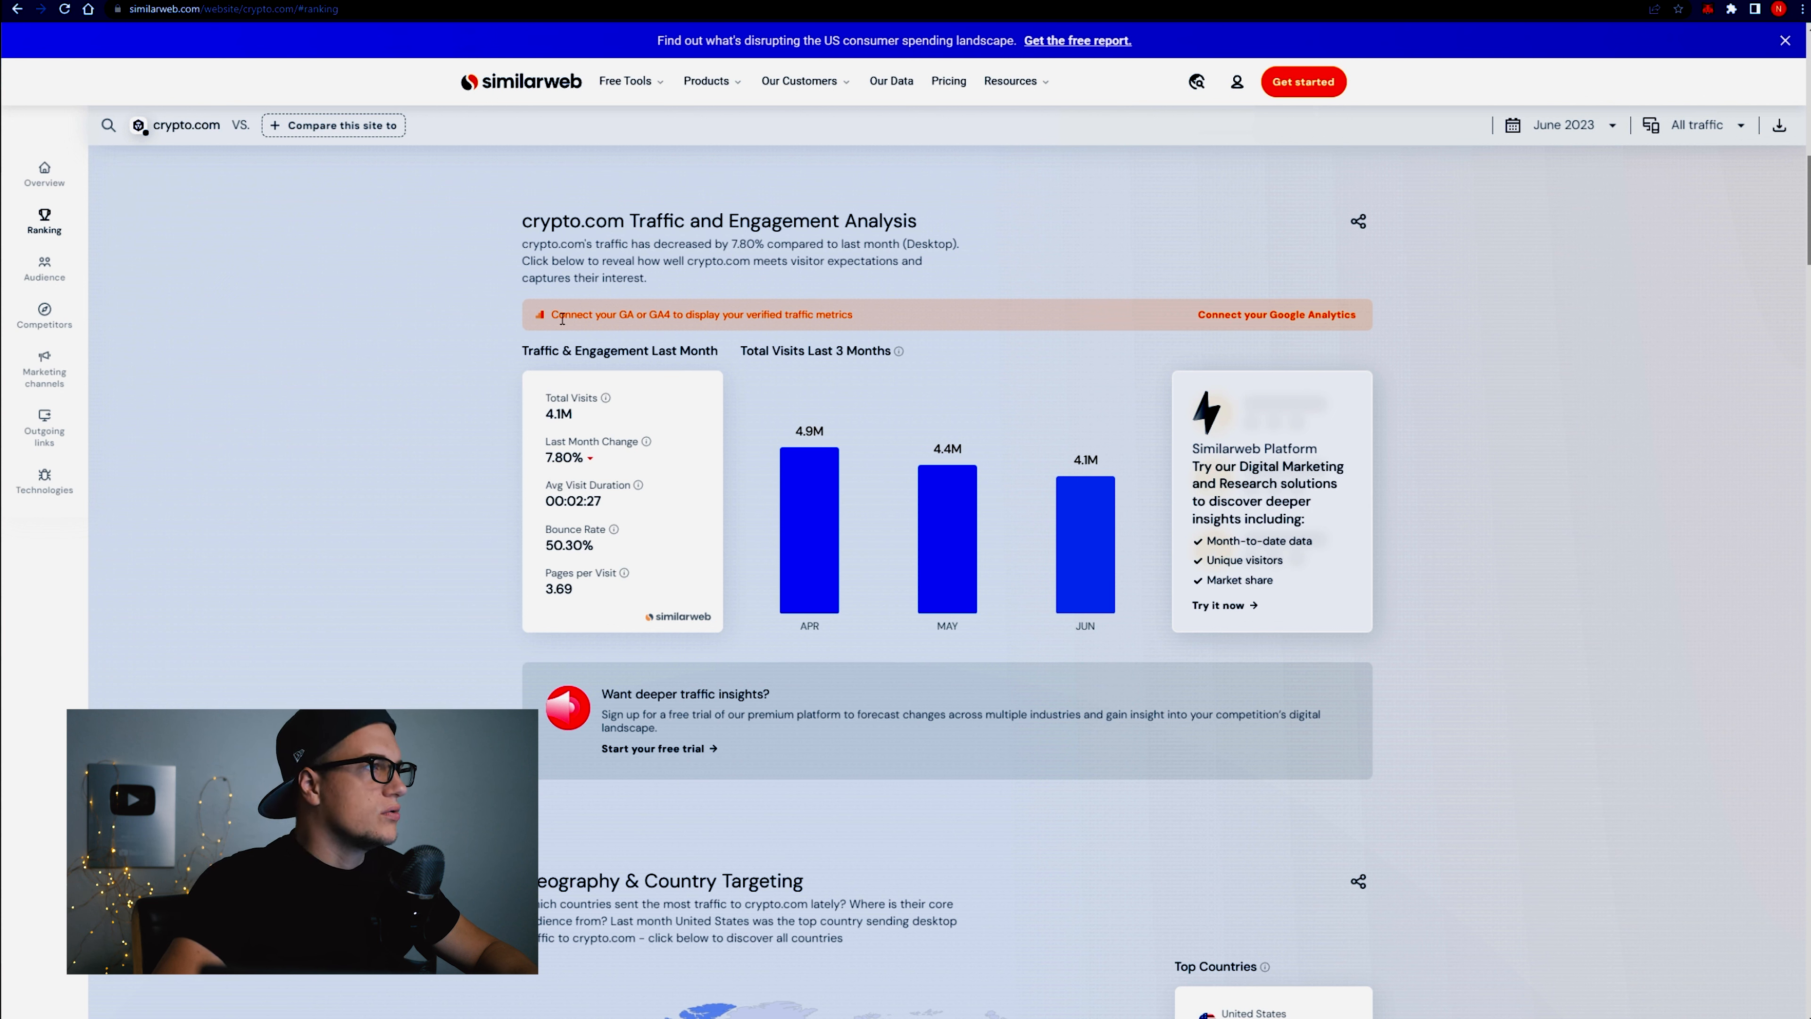
{"action": "mouse_move", "coordinate": [677, 340]}
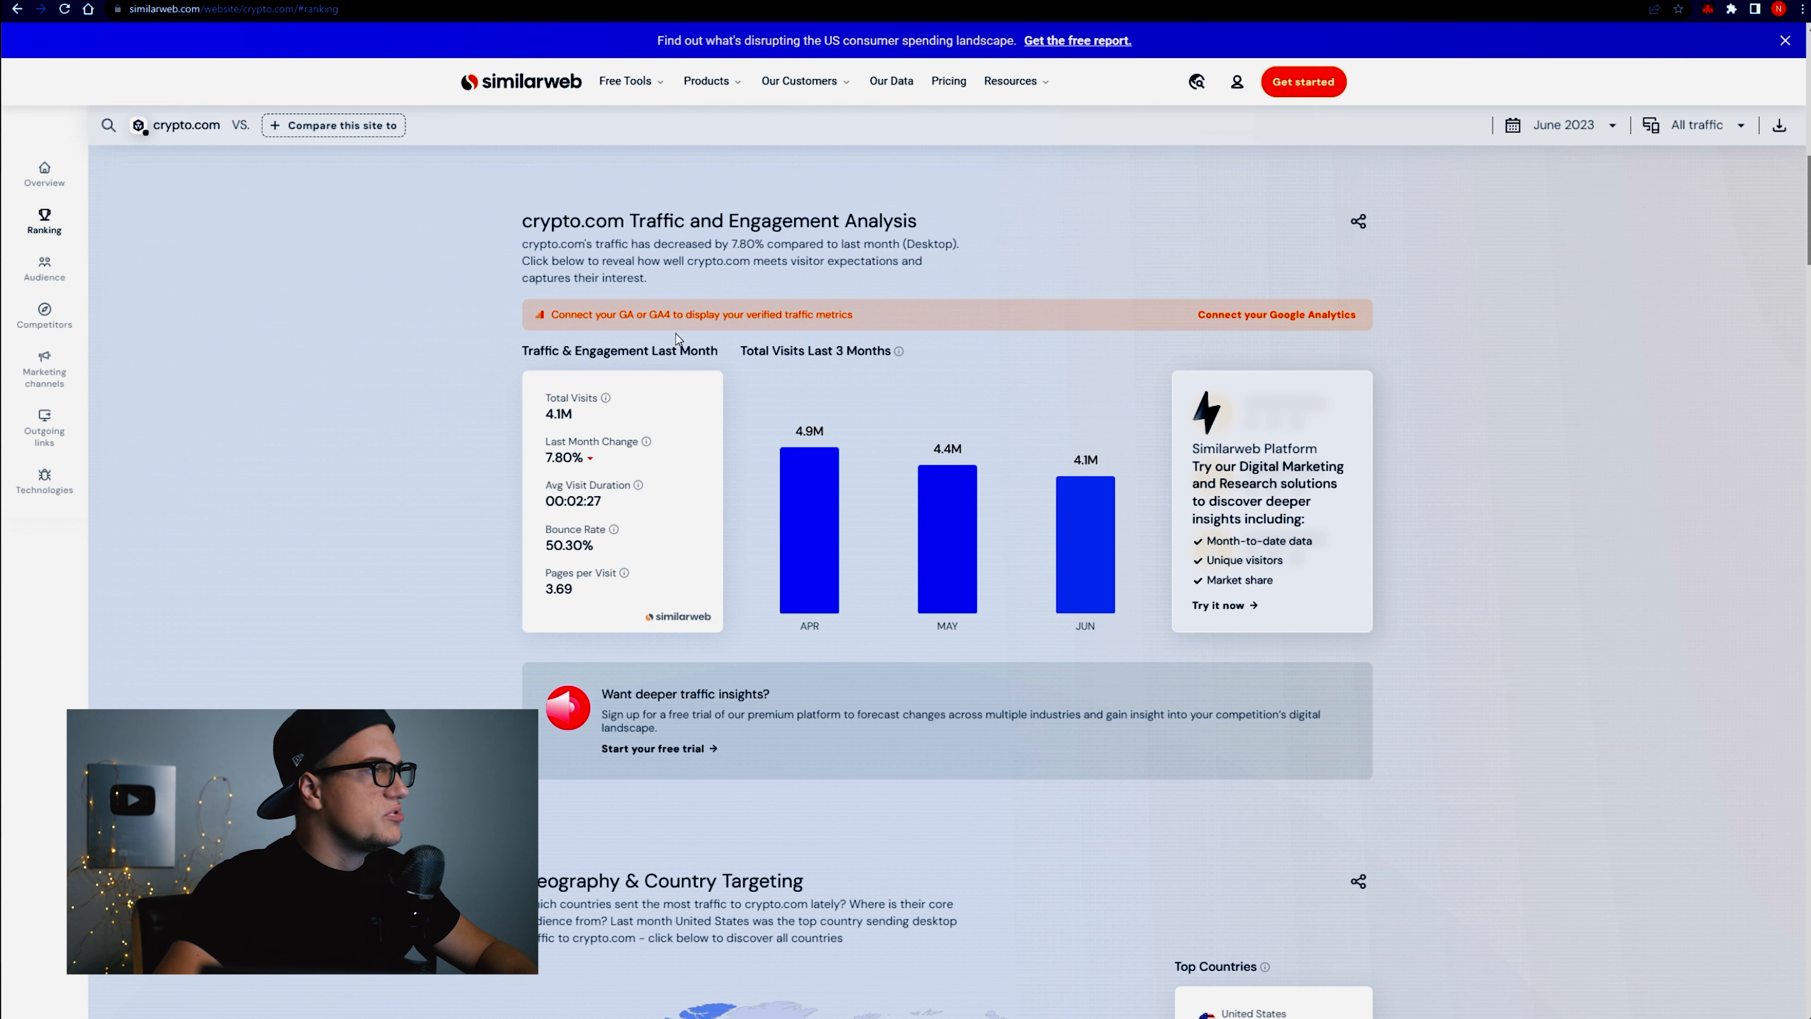